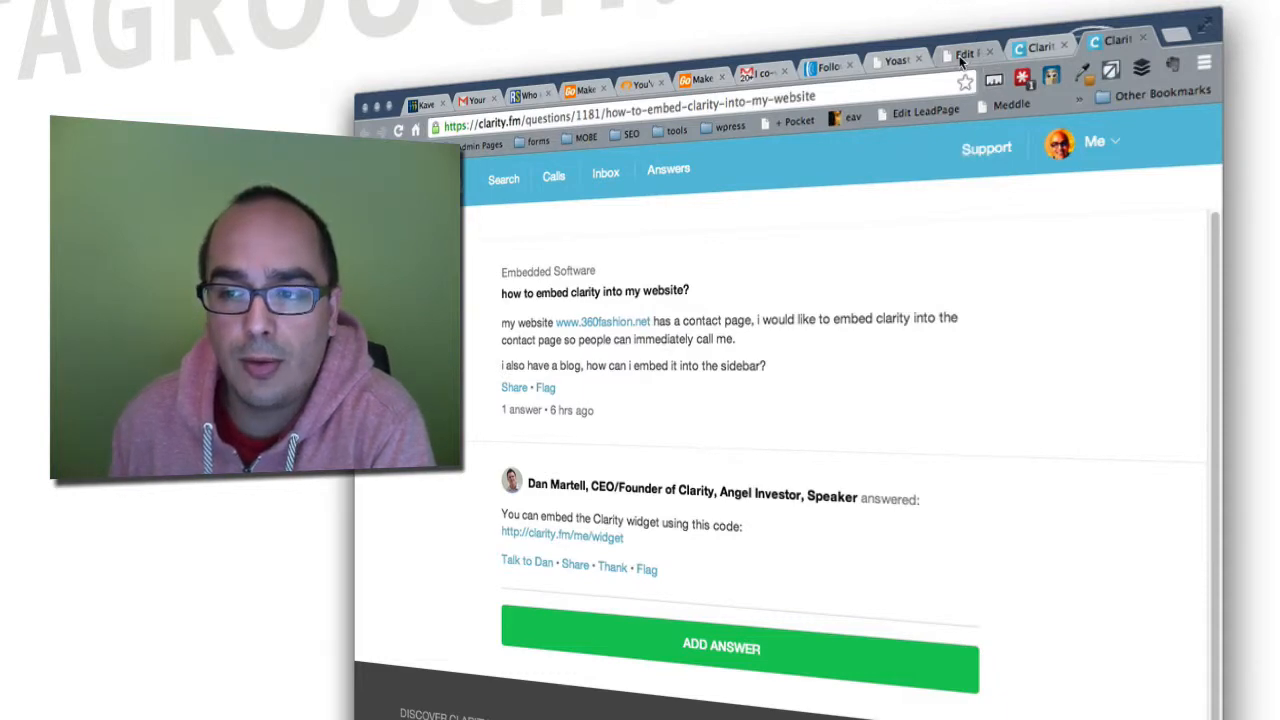
Go to the clarity.fm/me/widget page and copy the call widget embed code.
left_click(964, 54)
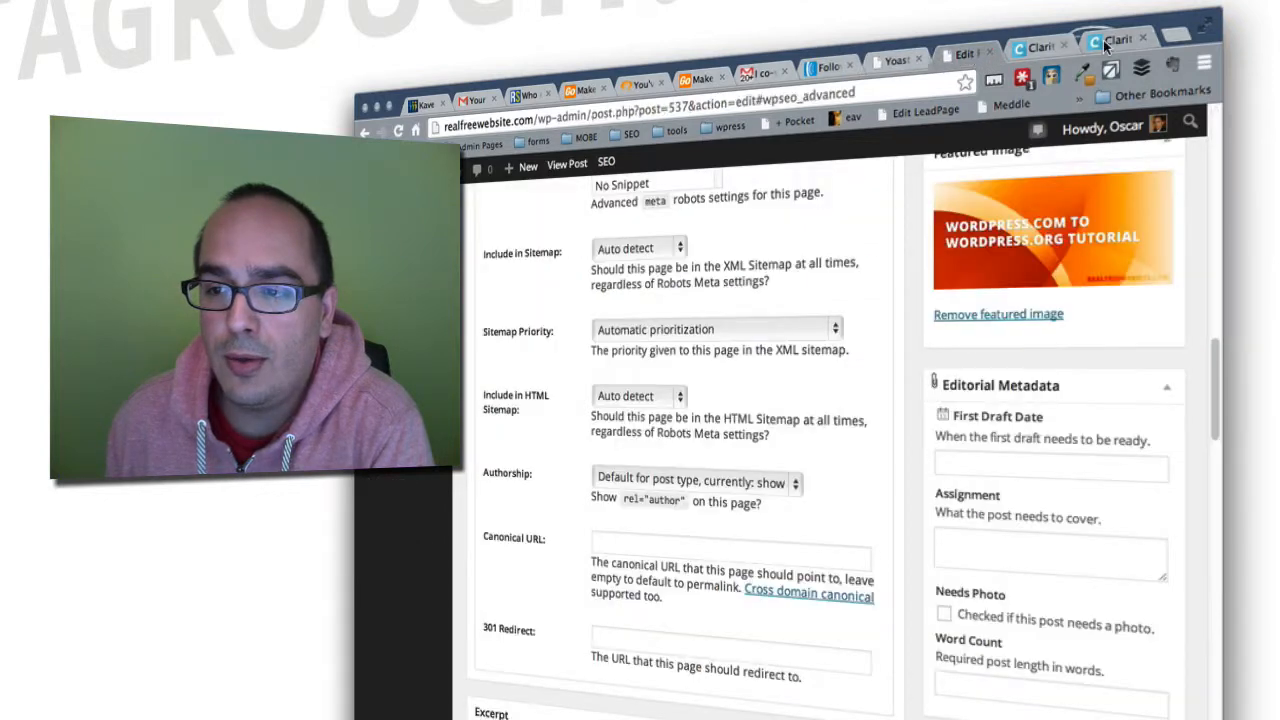
left_click(1118, 40)
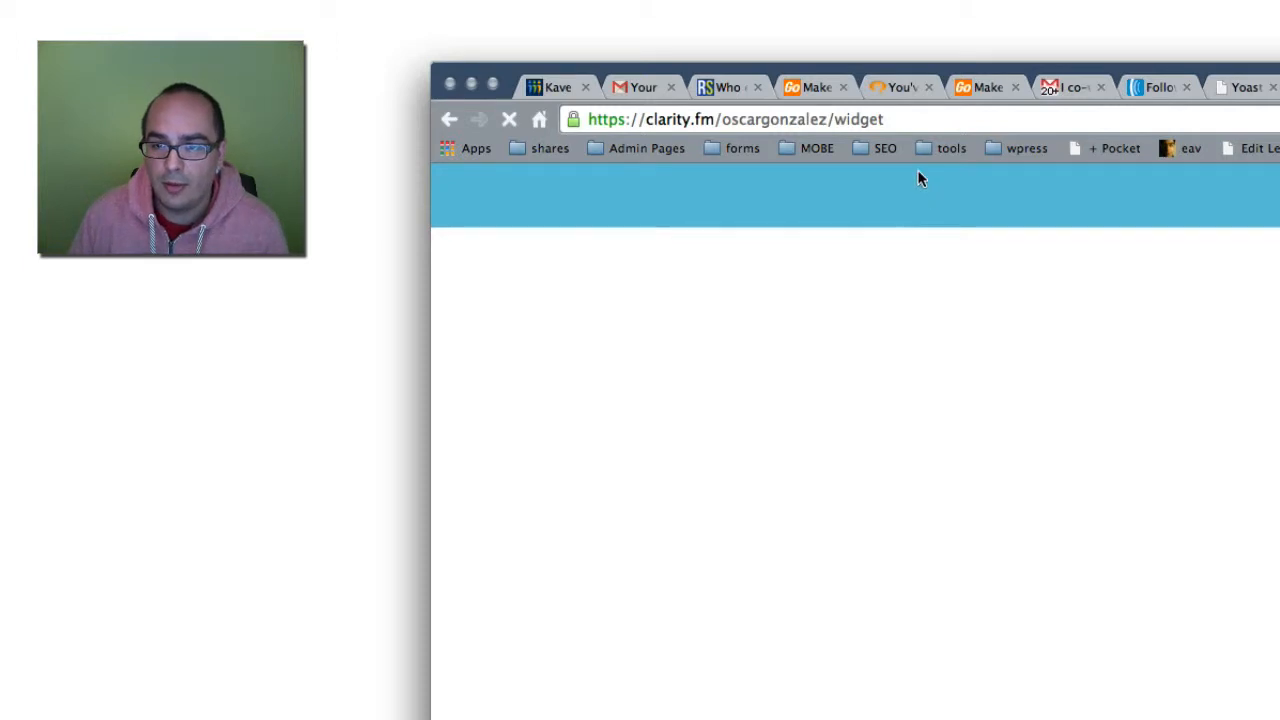
mouse_move(910, 222)
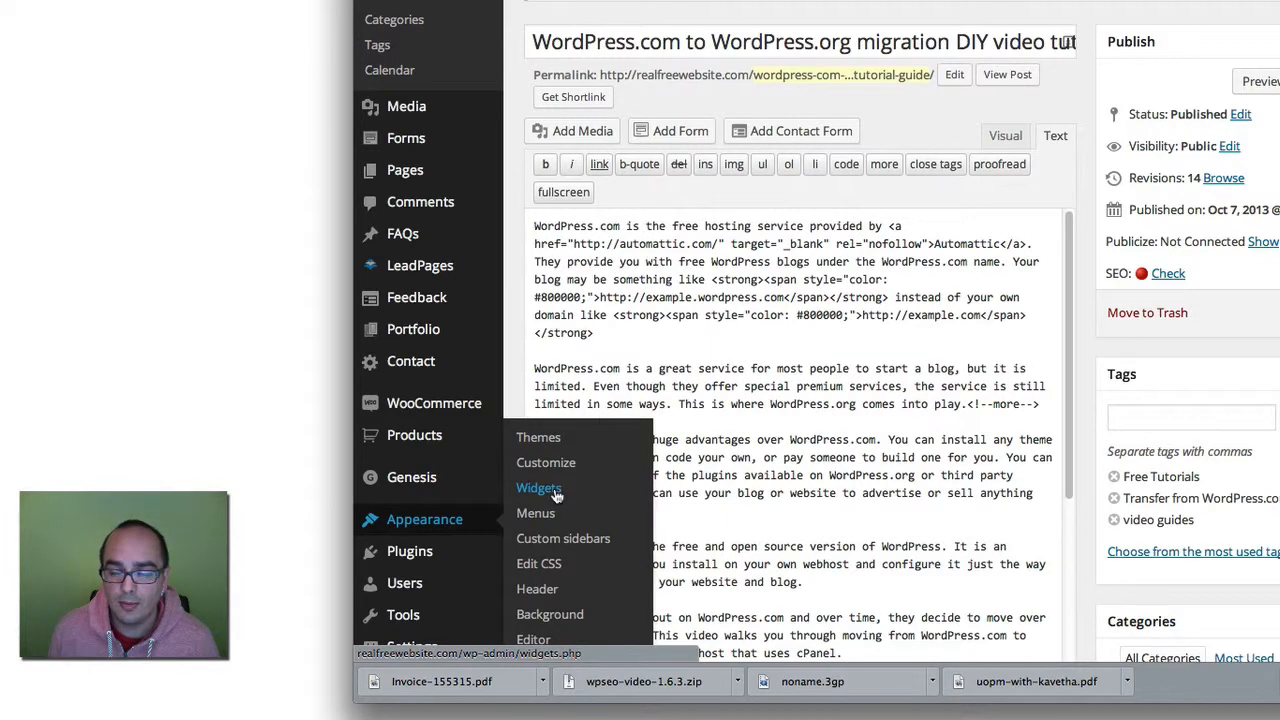
Go to Appearance > Widgets and bring the Text widget into view in Available Widgets.
left_click(540, 488)
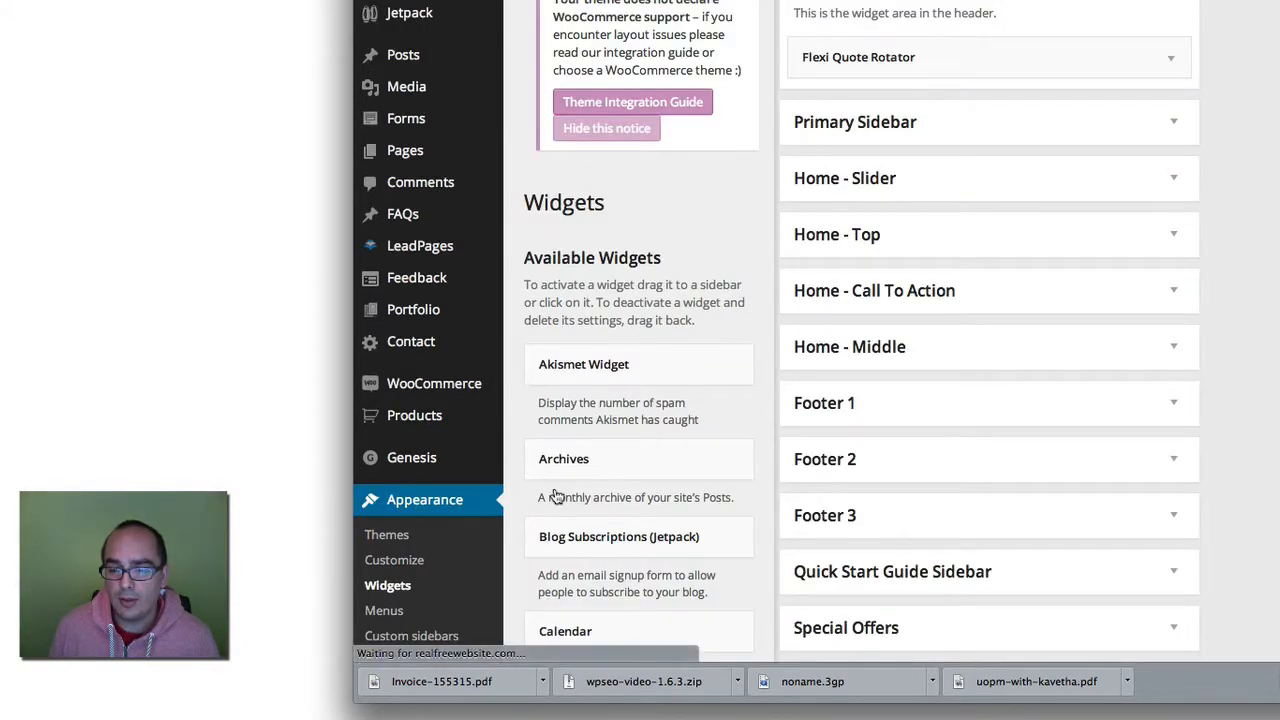
scroll("down", 3)
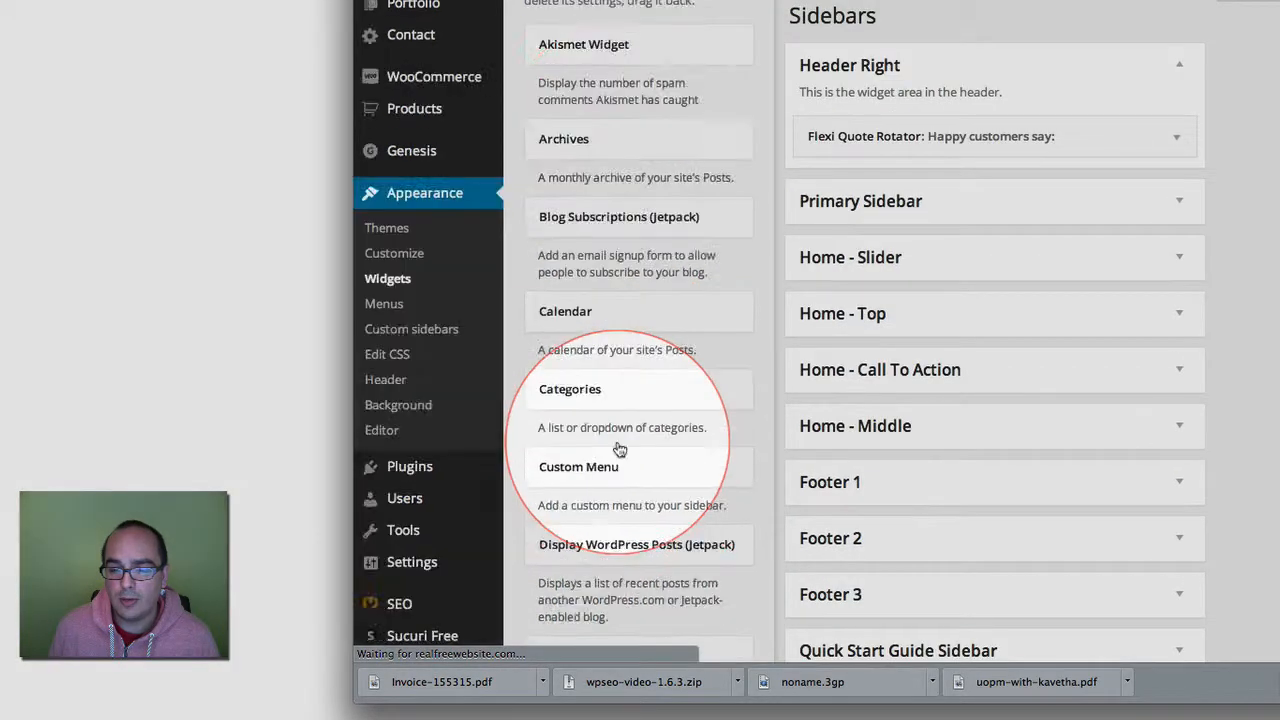
scroll("down", 3)
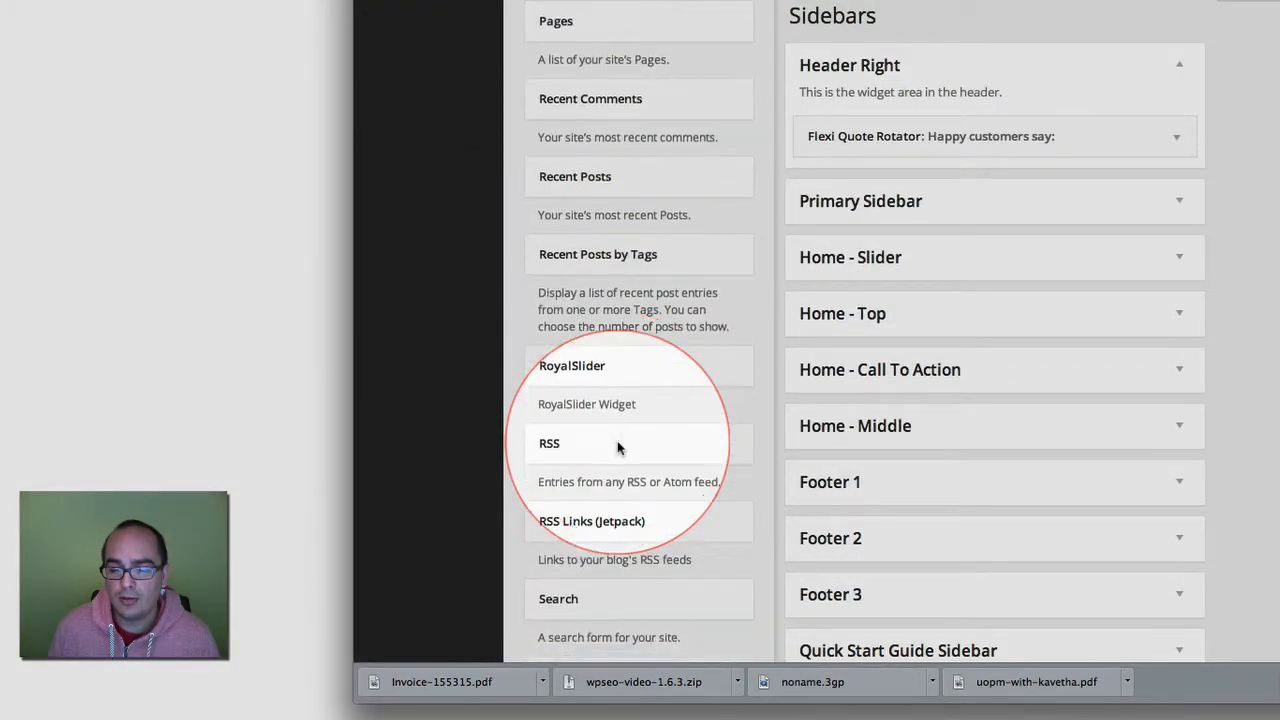
scroll("down", 3)
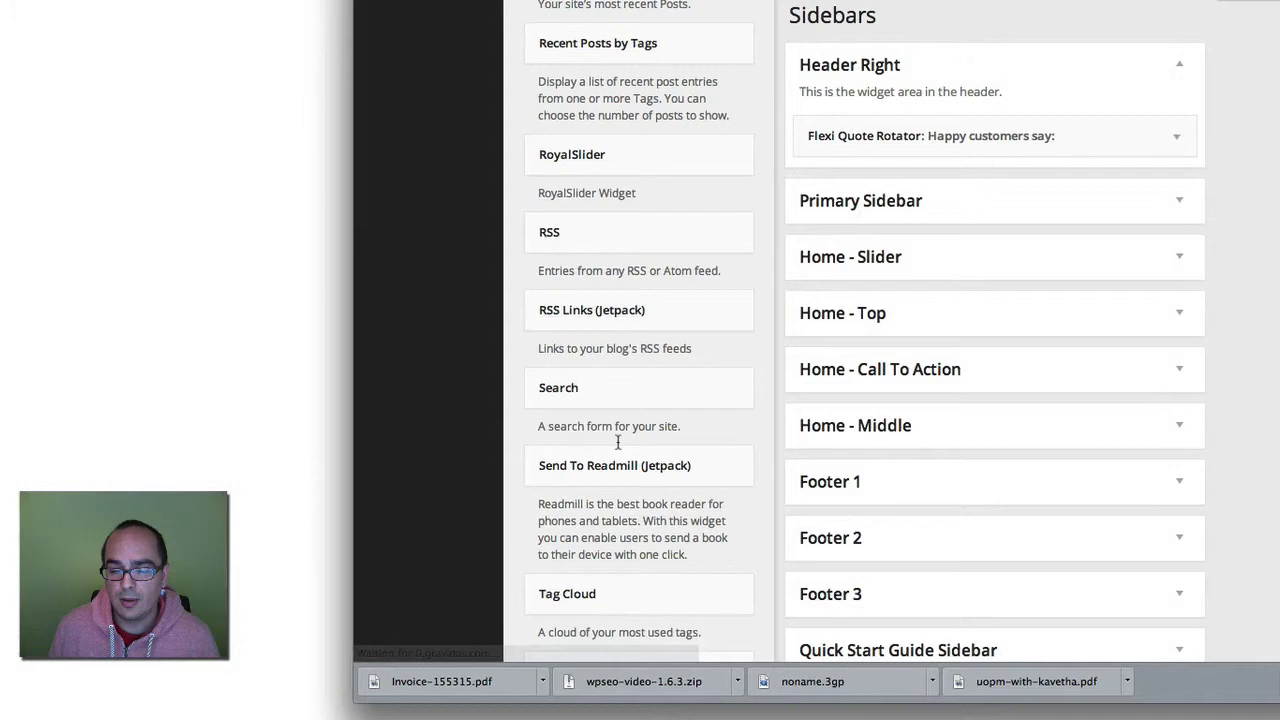
scroll("down", 3)
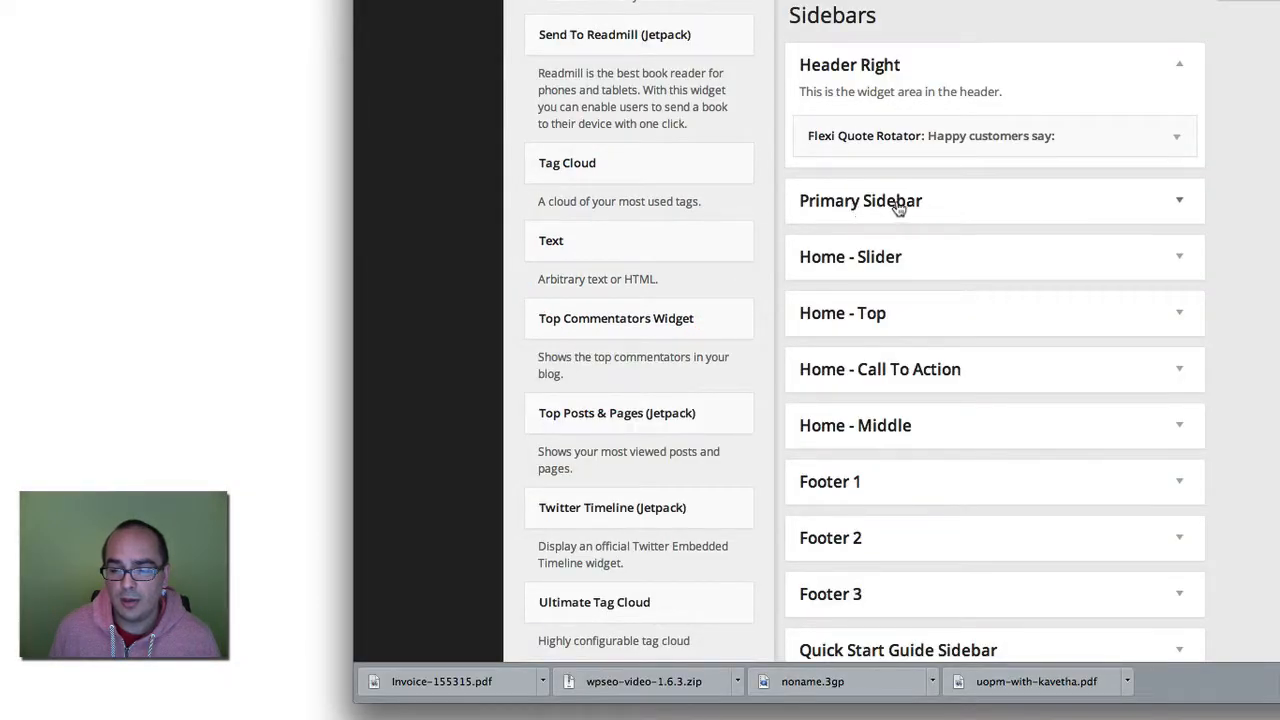
Add a new Text widget to the Primary Sidebar.
left_click(552, 240)
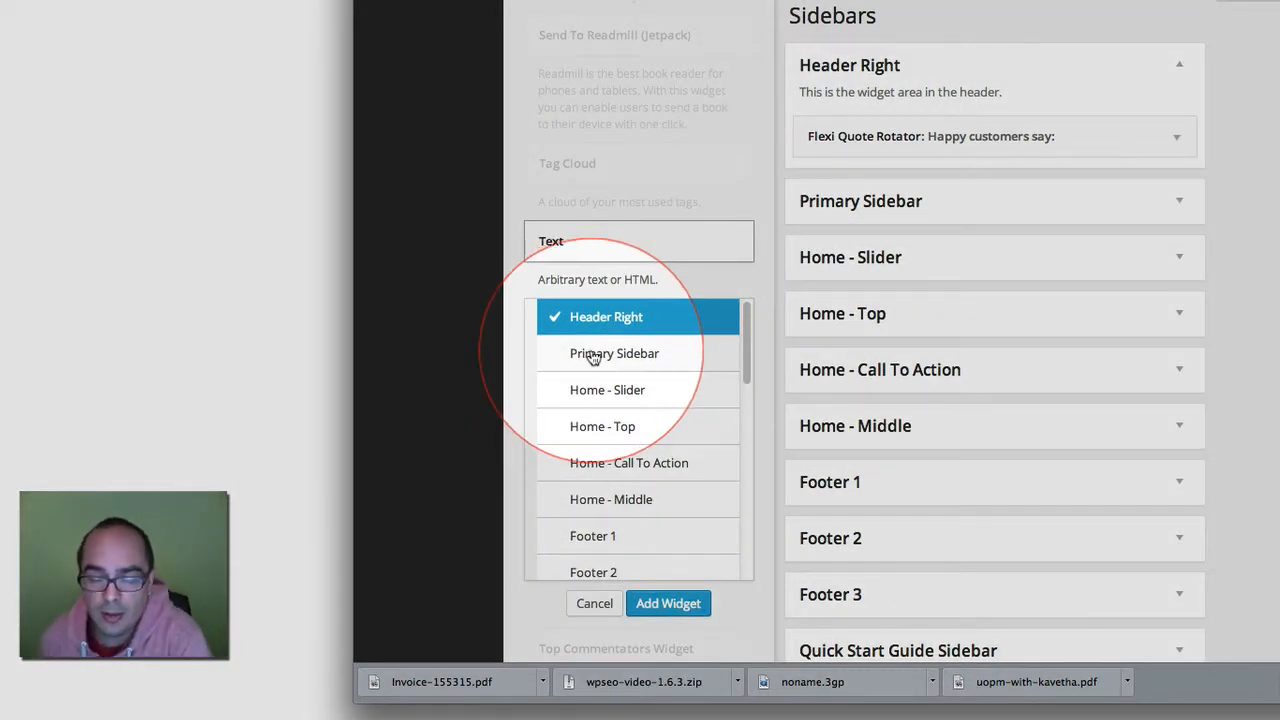
left_click(614, 352)
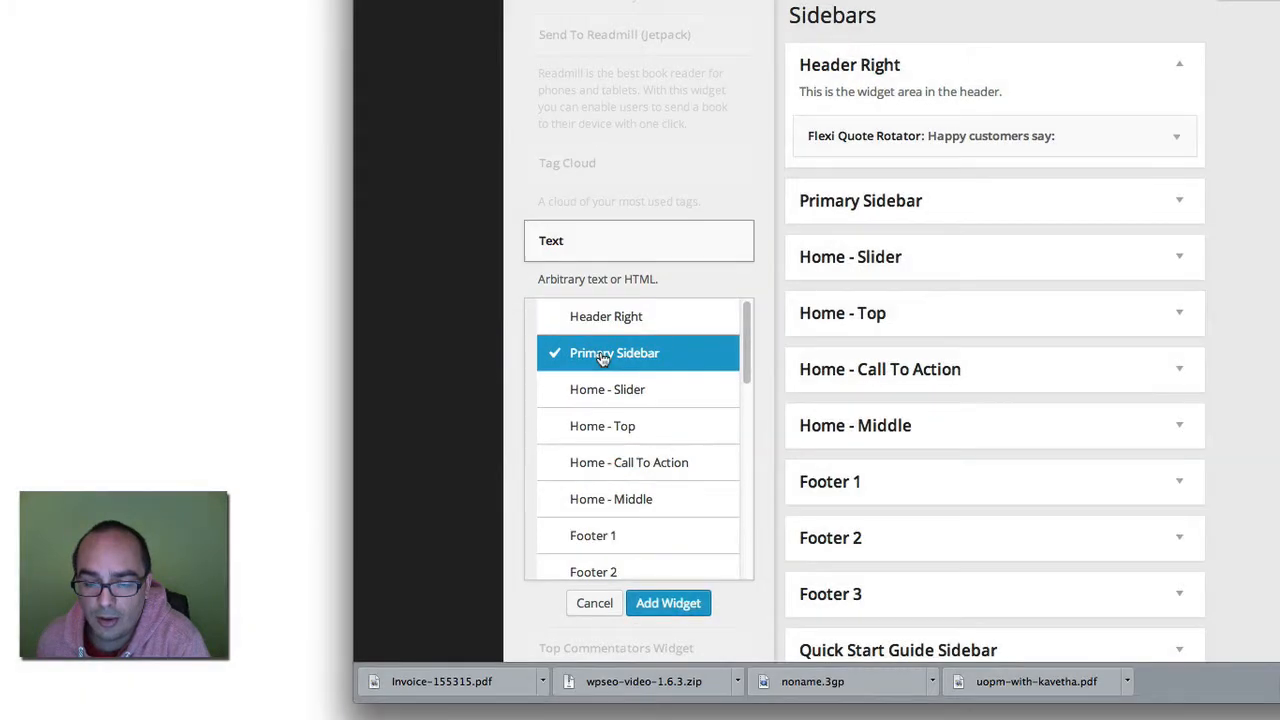
mouse_move(684, 504)
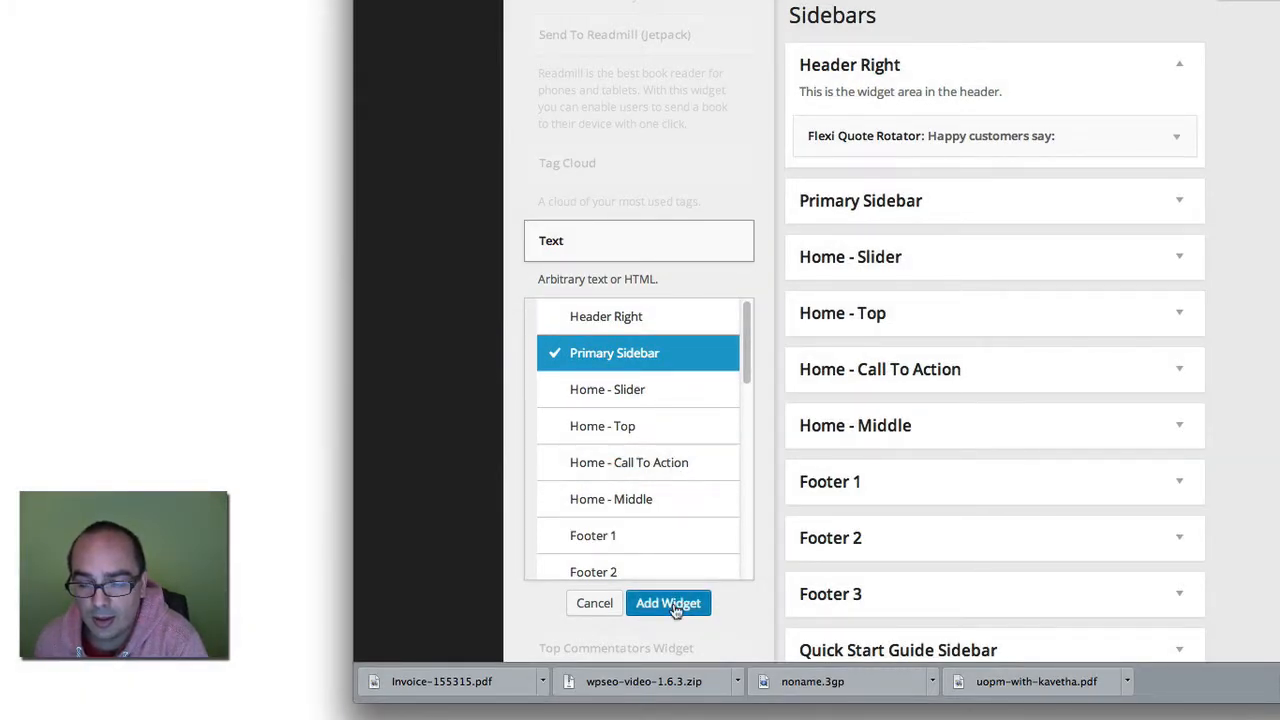
left_click(668, 604)
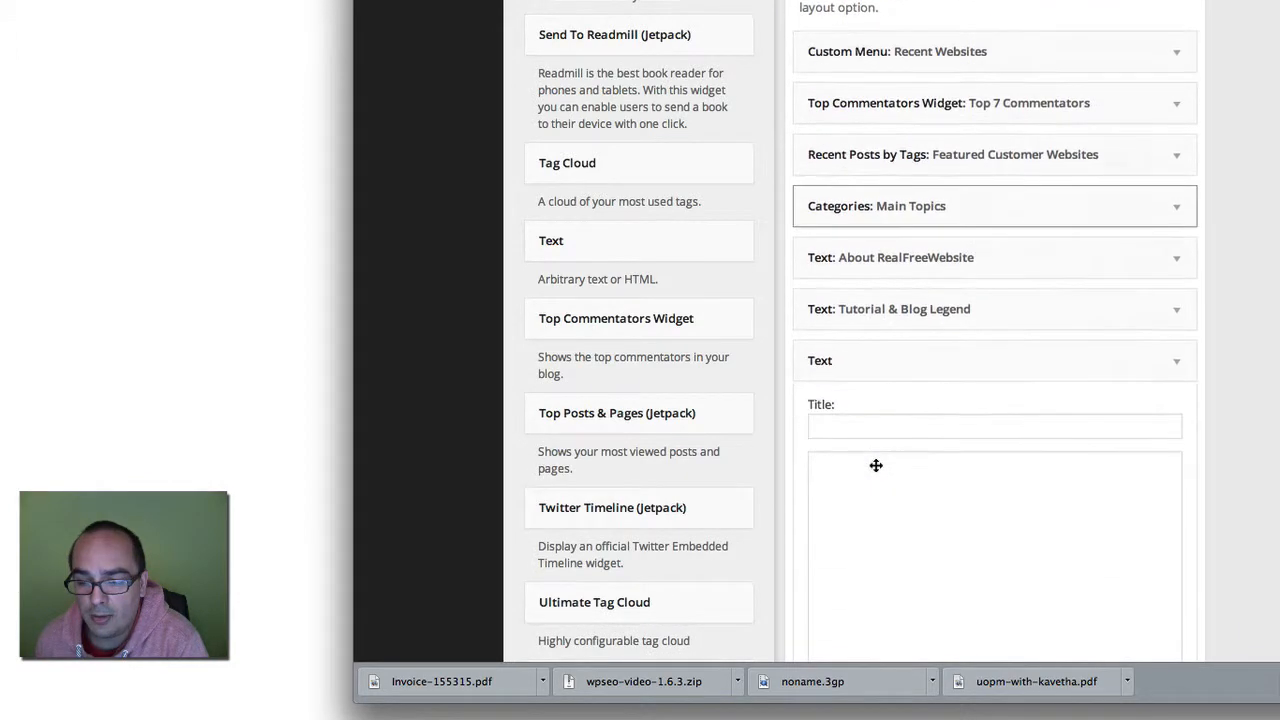
scroll("down", 3)
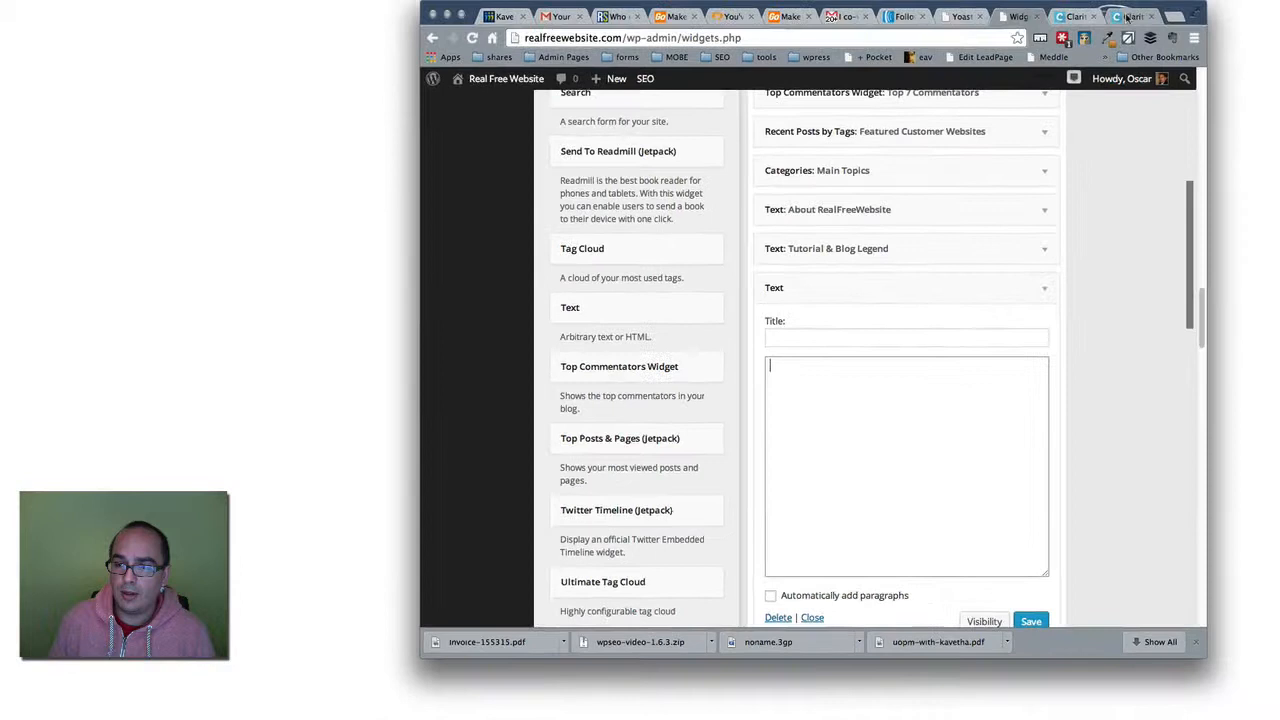
Paste the Clarity iframe and widget_loader script into the Text widget and save it.
left_click(1124, 22)
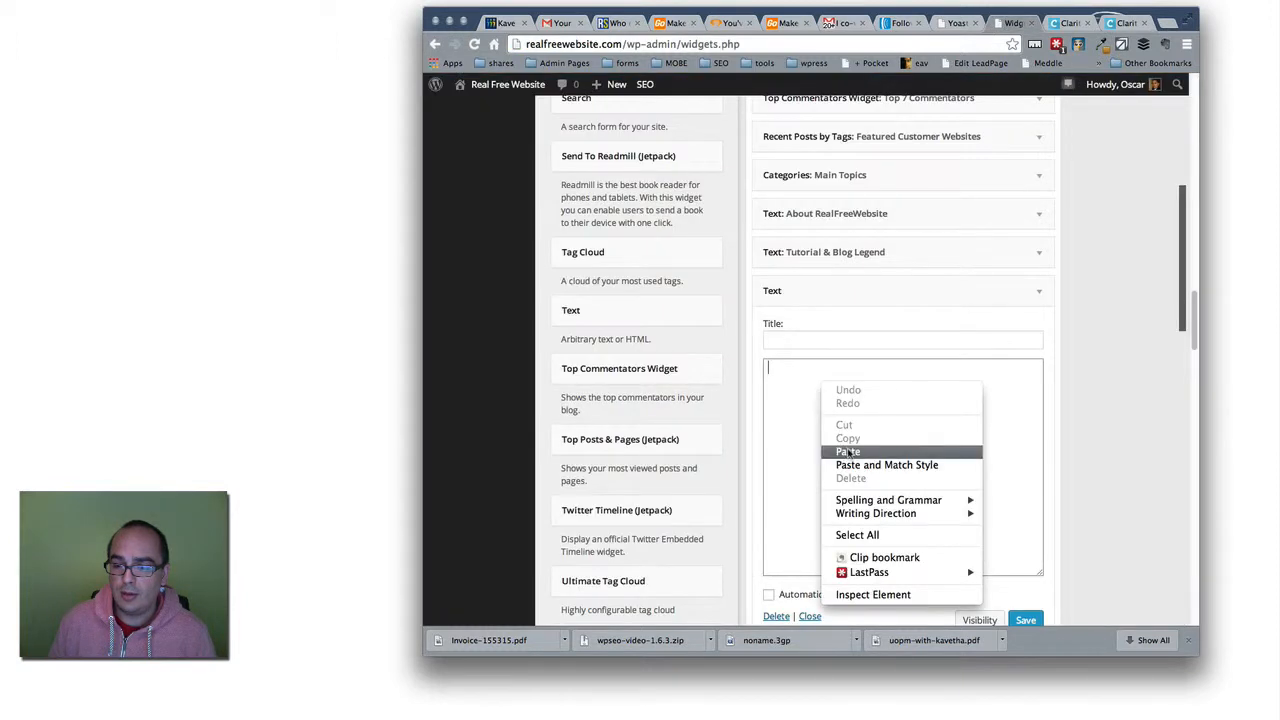
left_click(848, 452)
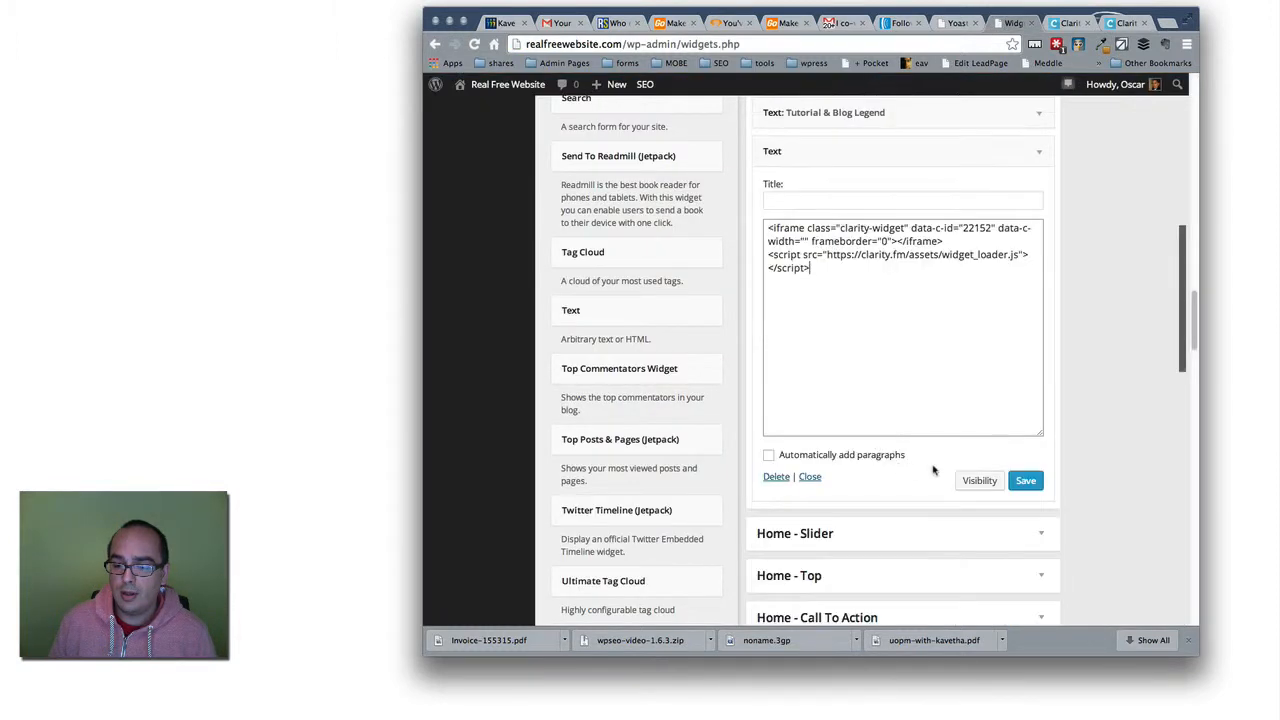
left_click(1024, 480)
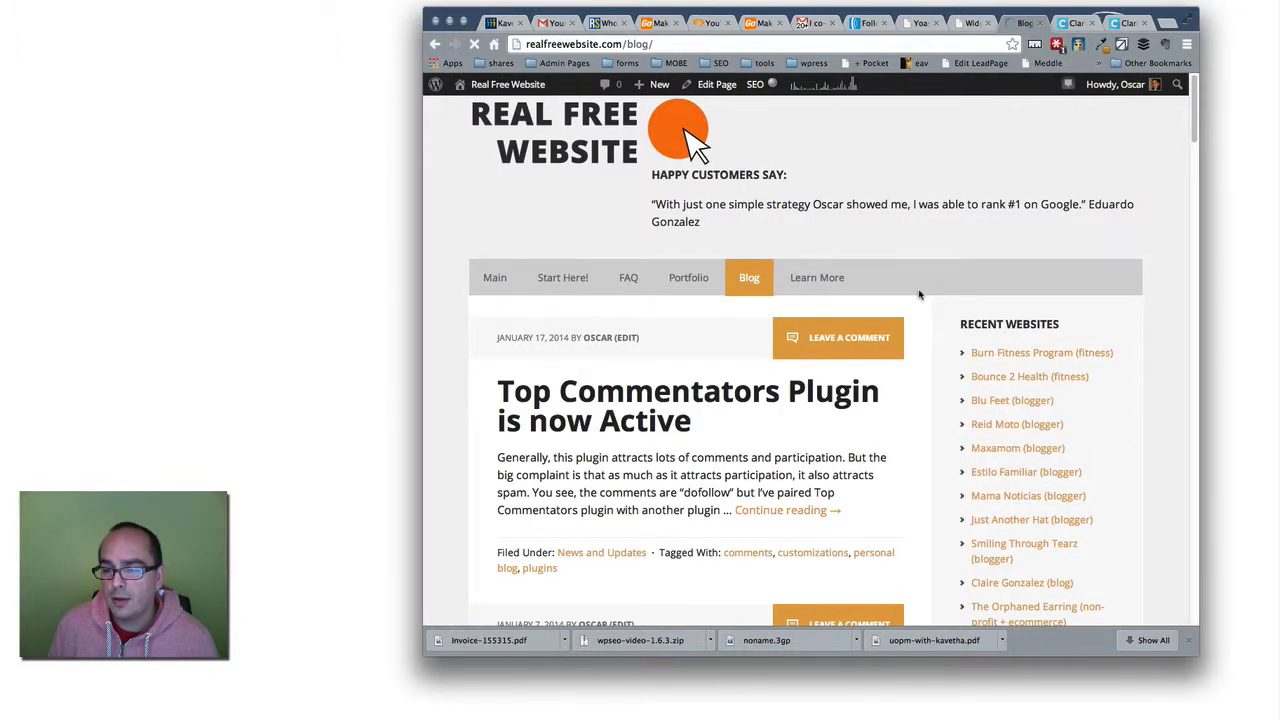
Scroll the live blog page down to the Clarity Request a Call widget in the sidebar.
scroll("down", 3)
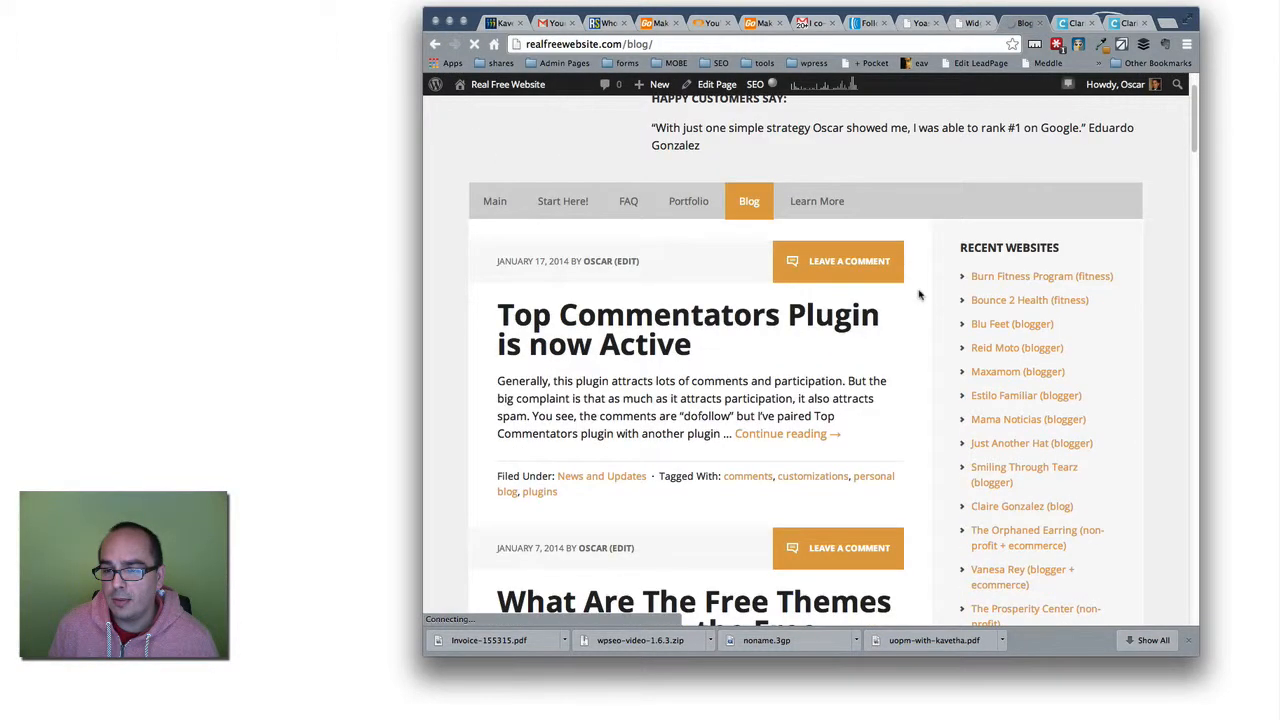
scroll("down", 3)
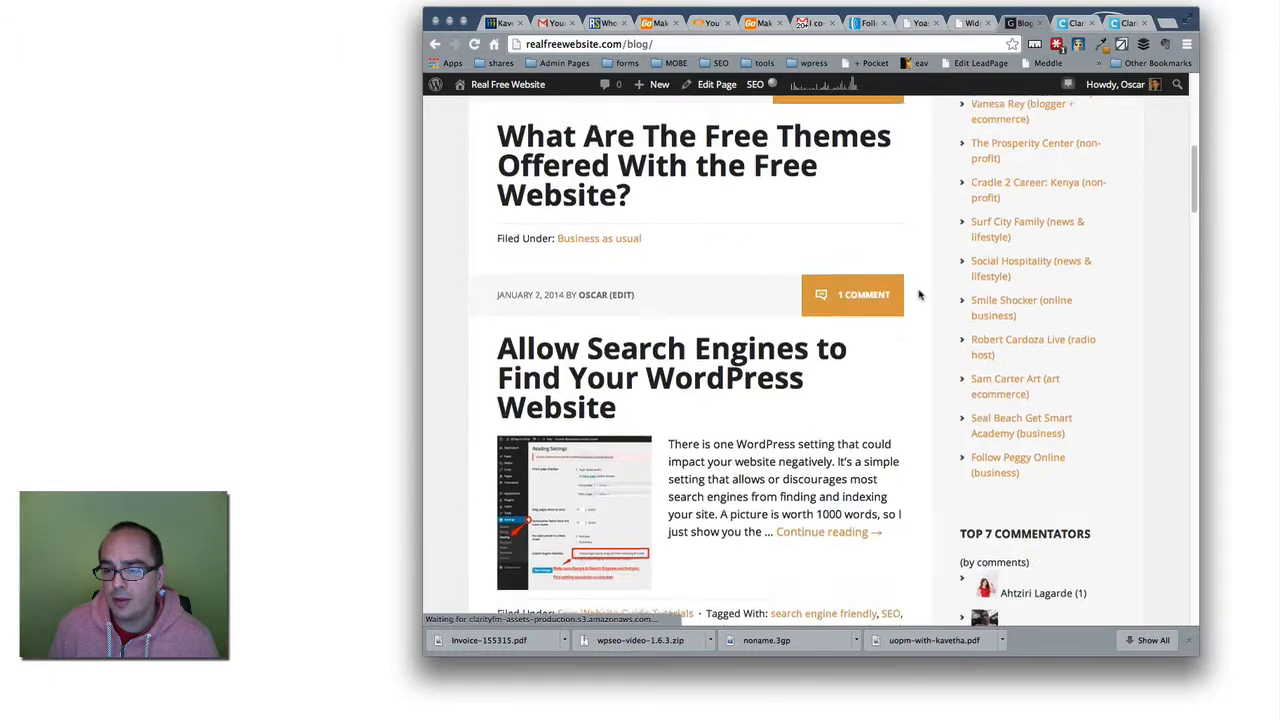
scroll("down", 3)
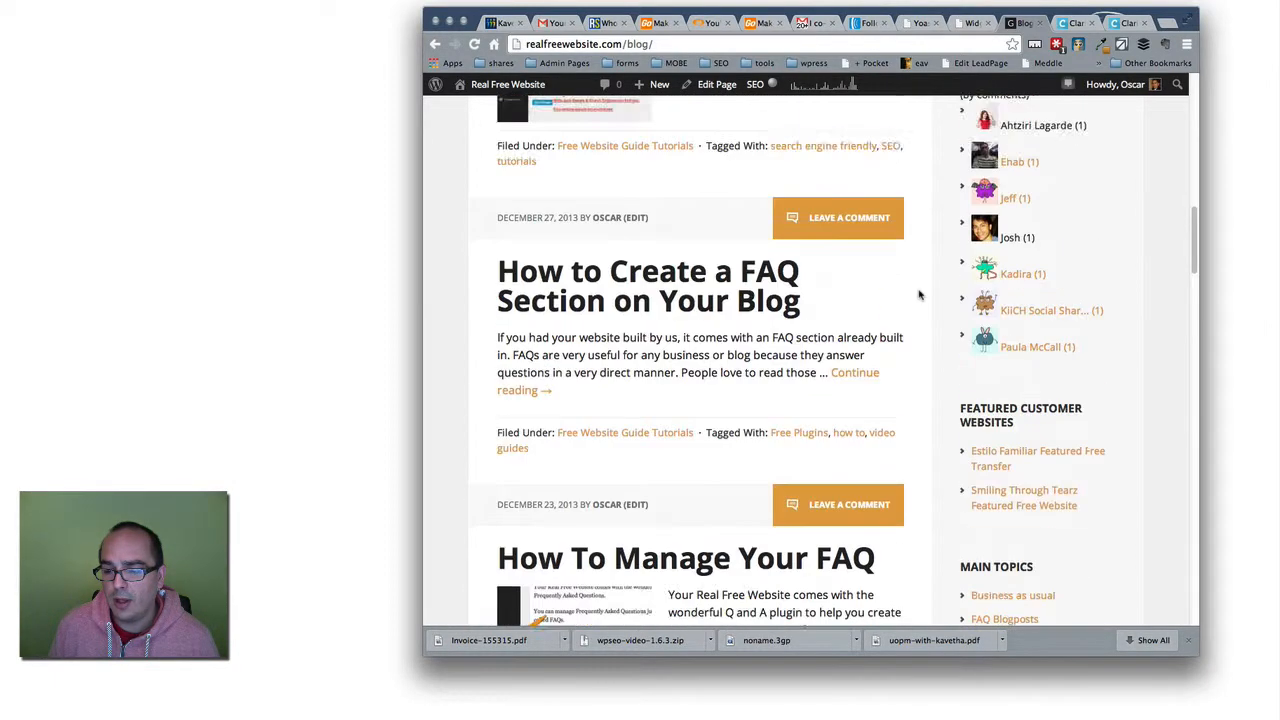
scroll("down", 3)
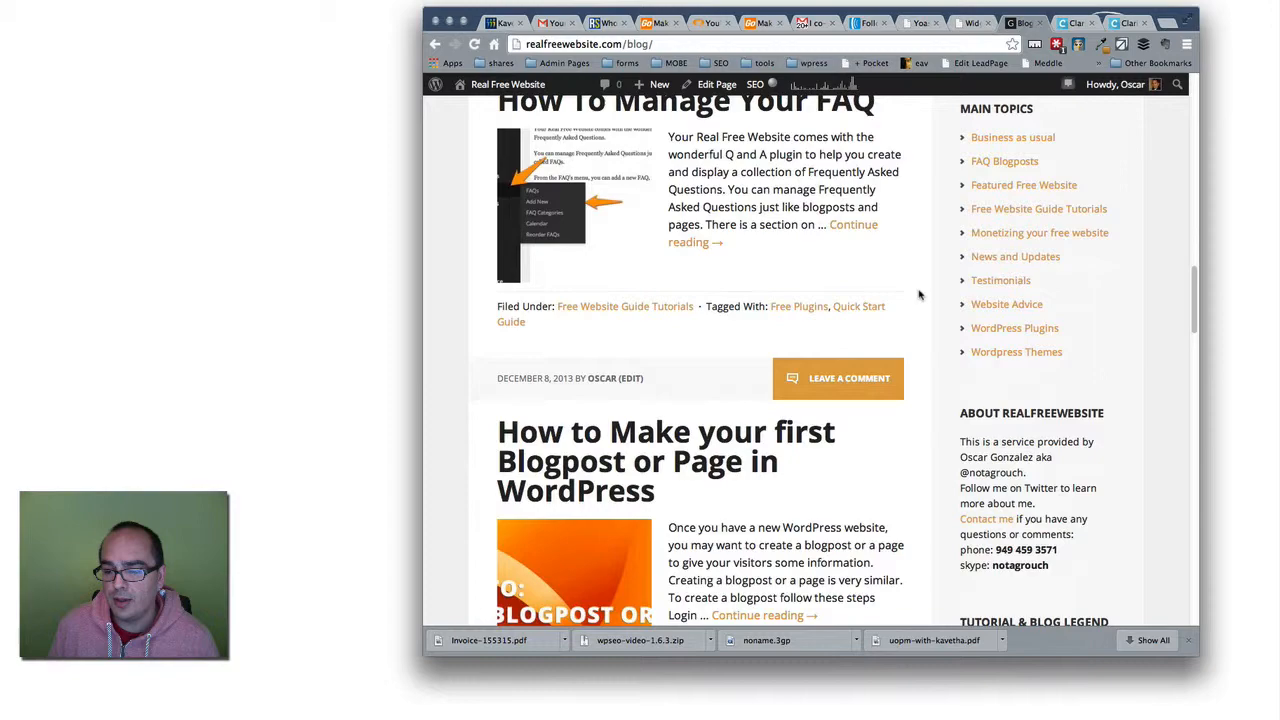
scroll("down", 3)
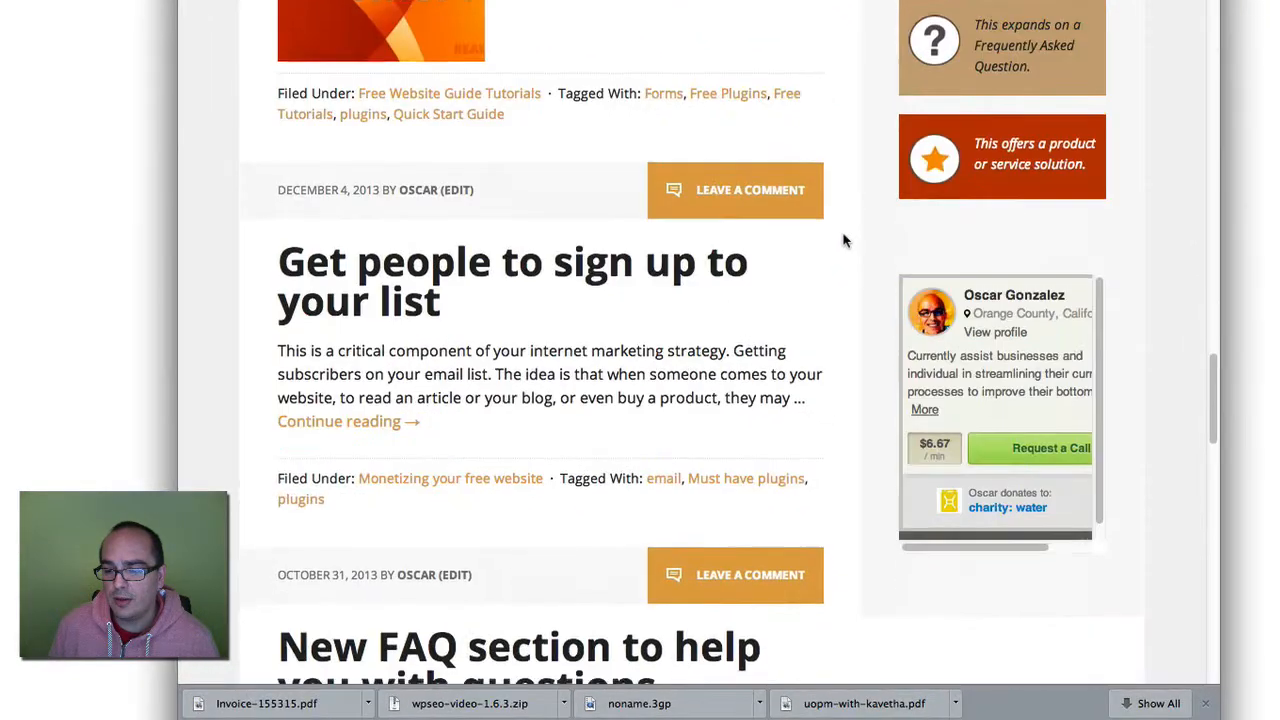
scroll("down", 3)
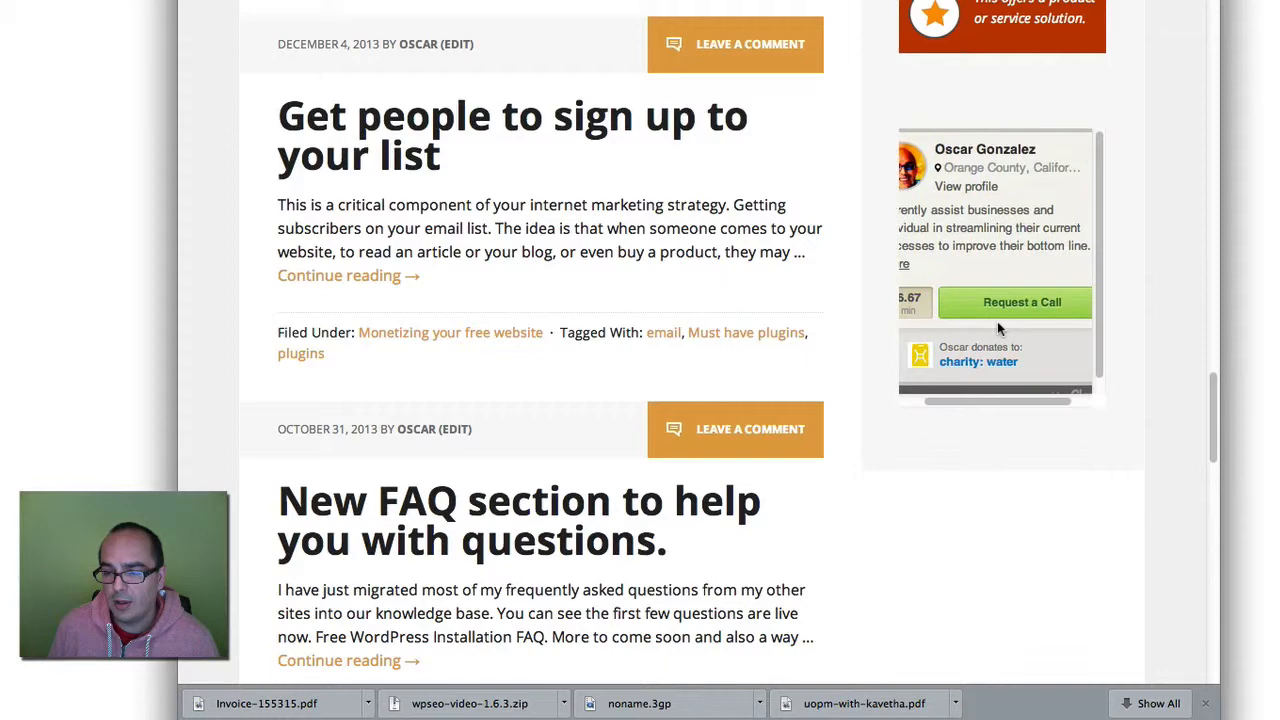
scroll("down", 3)
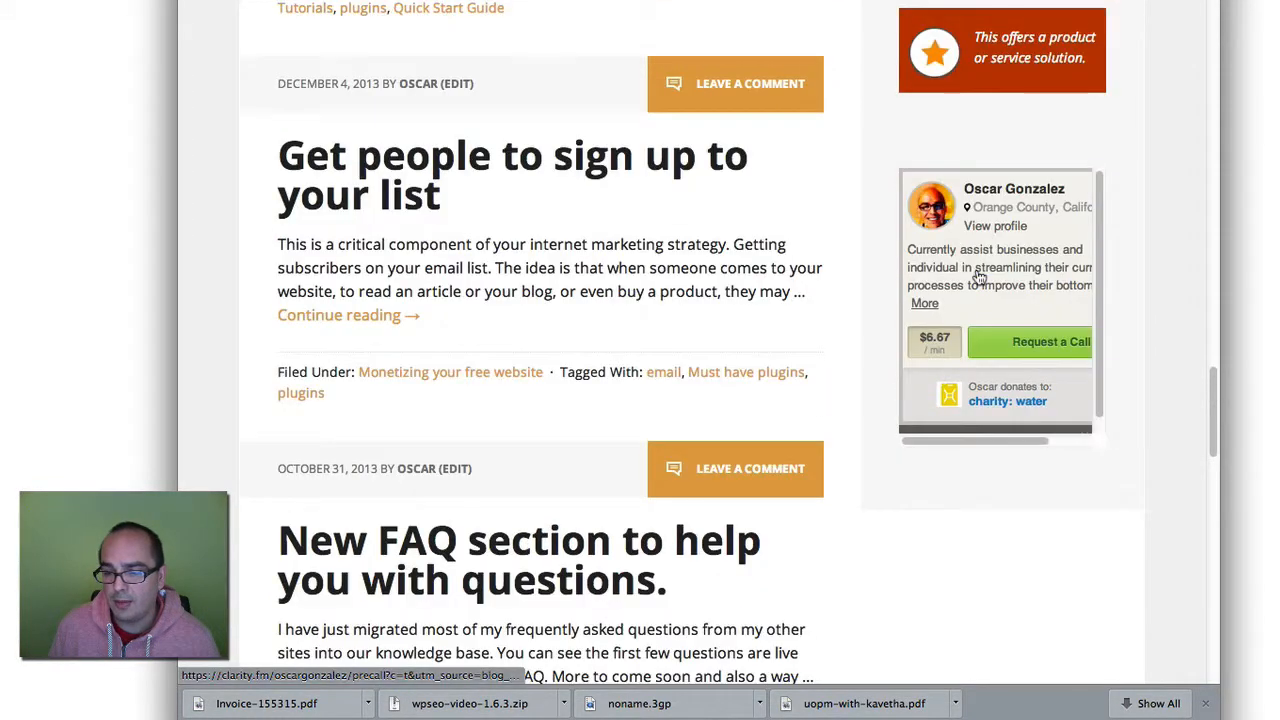
scroll("down", 3)
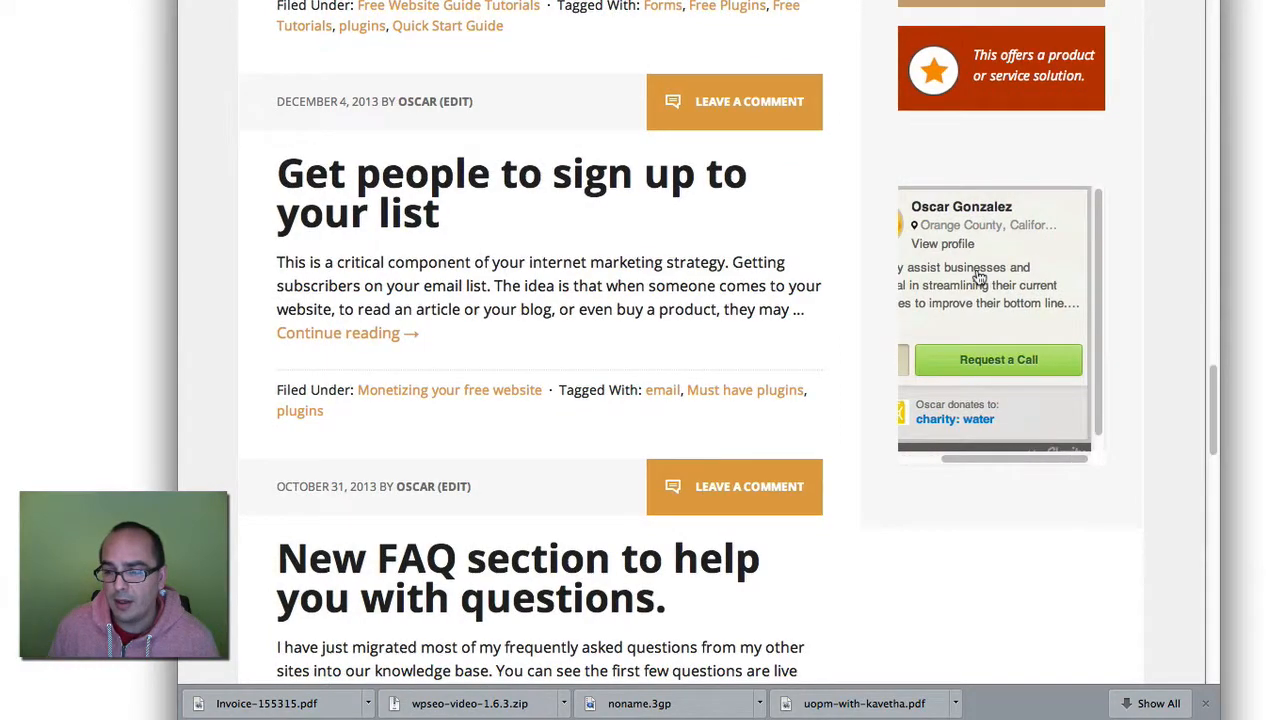